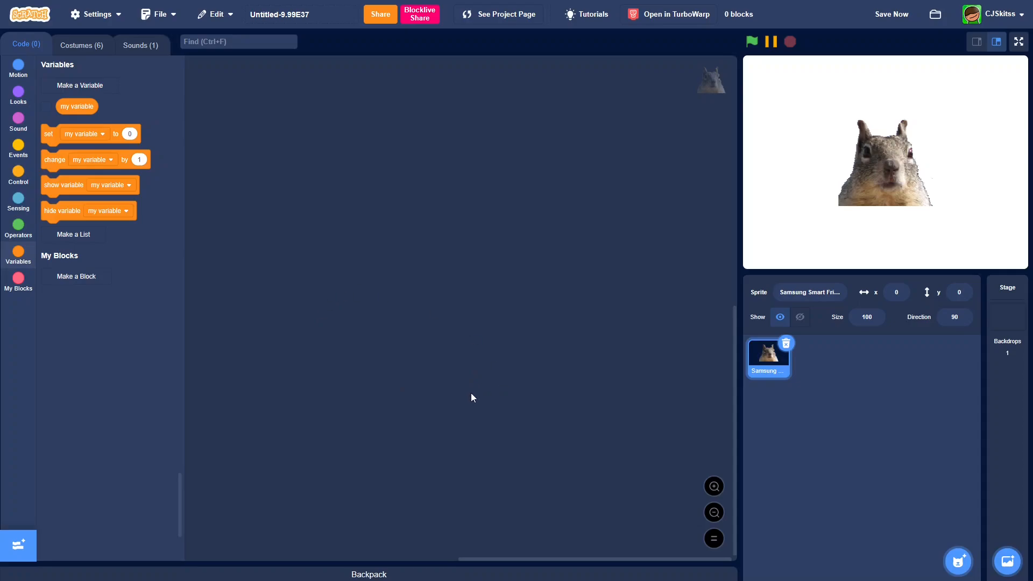
Create a sprite-only variable named cloneID for the squirrel sprite.
click(79, 85)
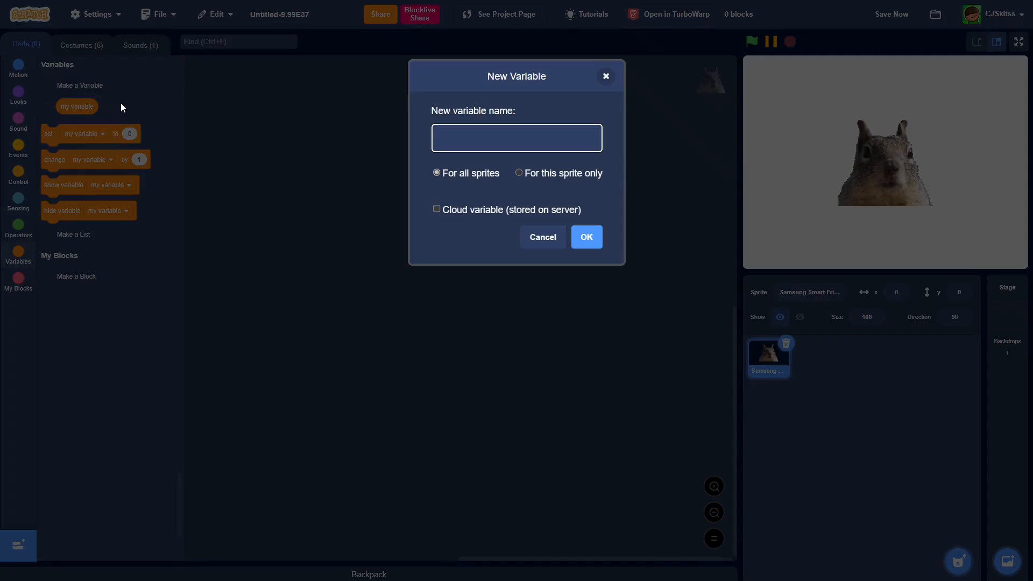
text(cloneID)
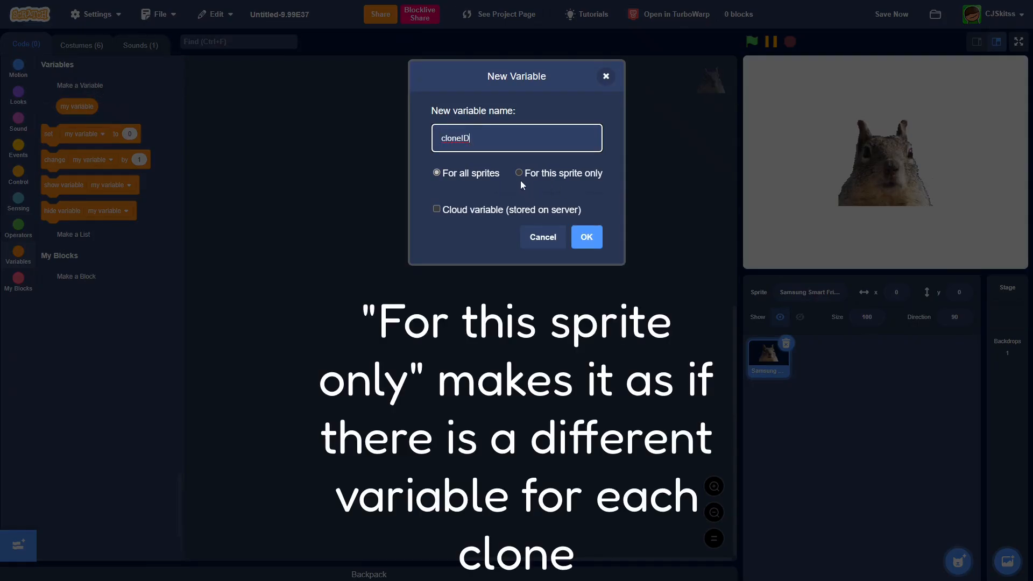
click(585, 236)
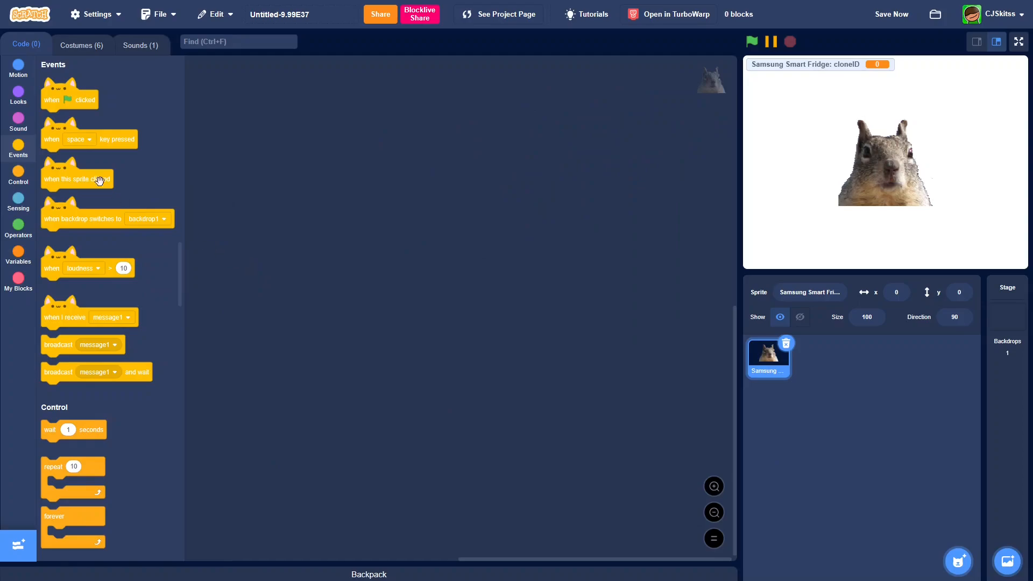
Start a green-flag script that sets cloneID and repeats 4 times creating clones of itself.
drag(69, 99, 400, 202)
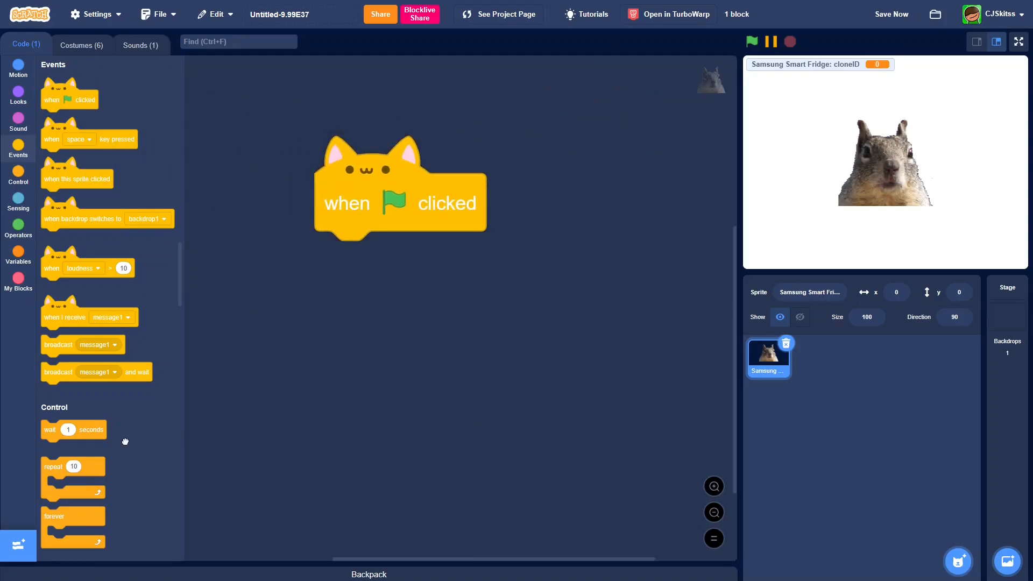
text(4)
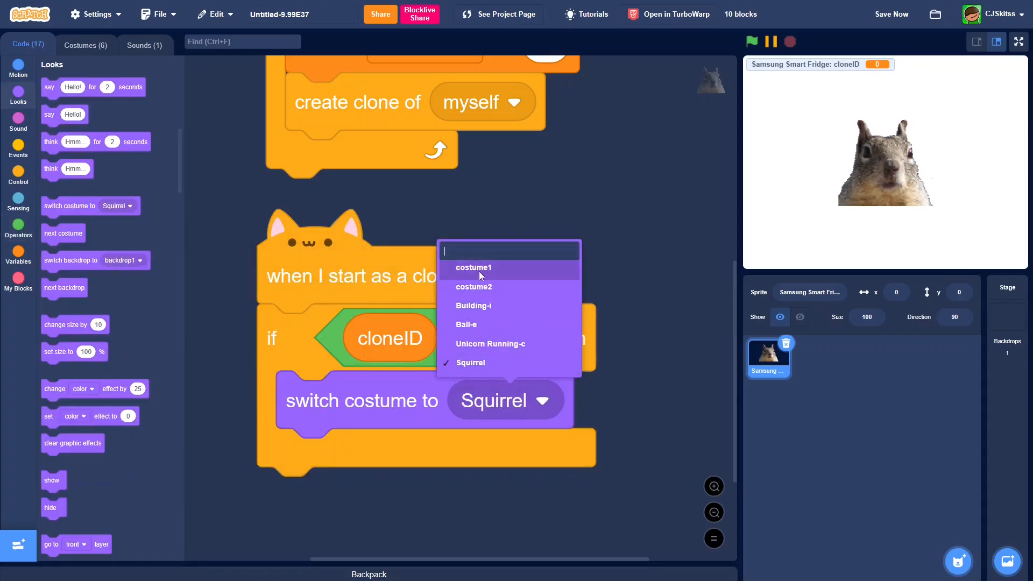
Give clone 1 costume1 at (-111, 62) saying Hello!, and clone 2 the unicorn costume at (102, 61).
click(472, 268)
text(unicorn jmgtoig)
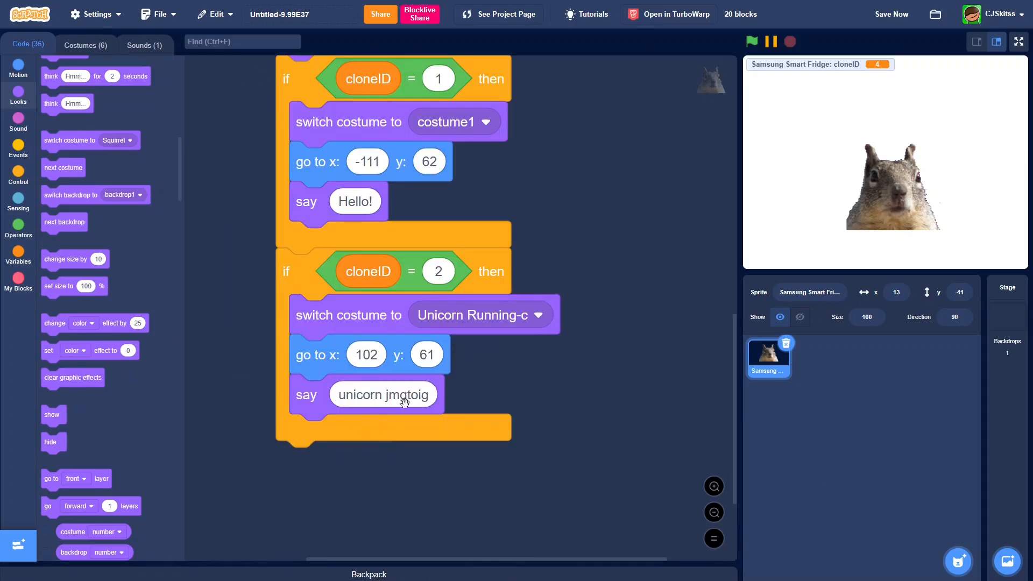
Make the unicorn clone forever ask What's your name? when clicked, then run the project.
click(18, 176)
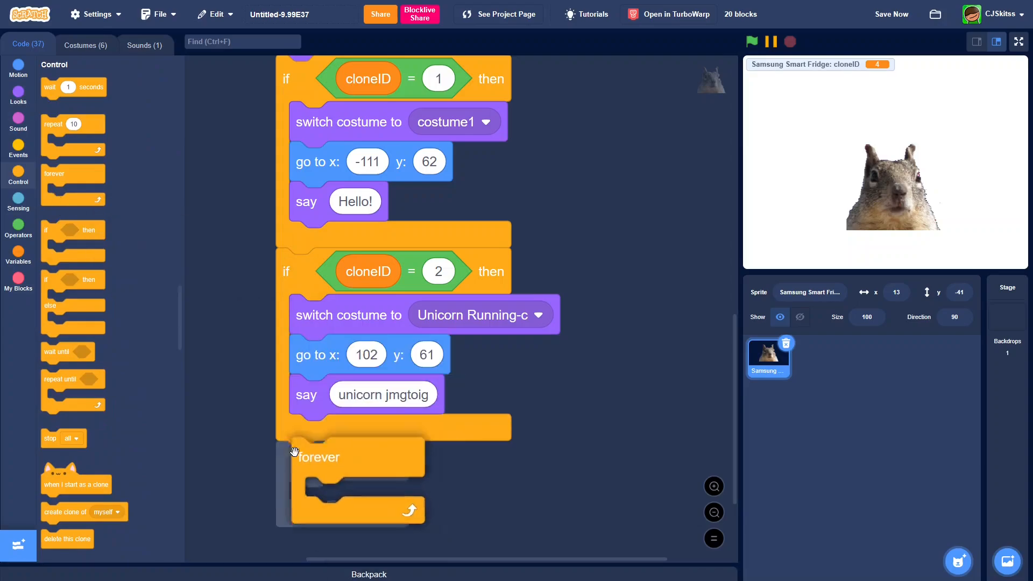
click(19, 202)
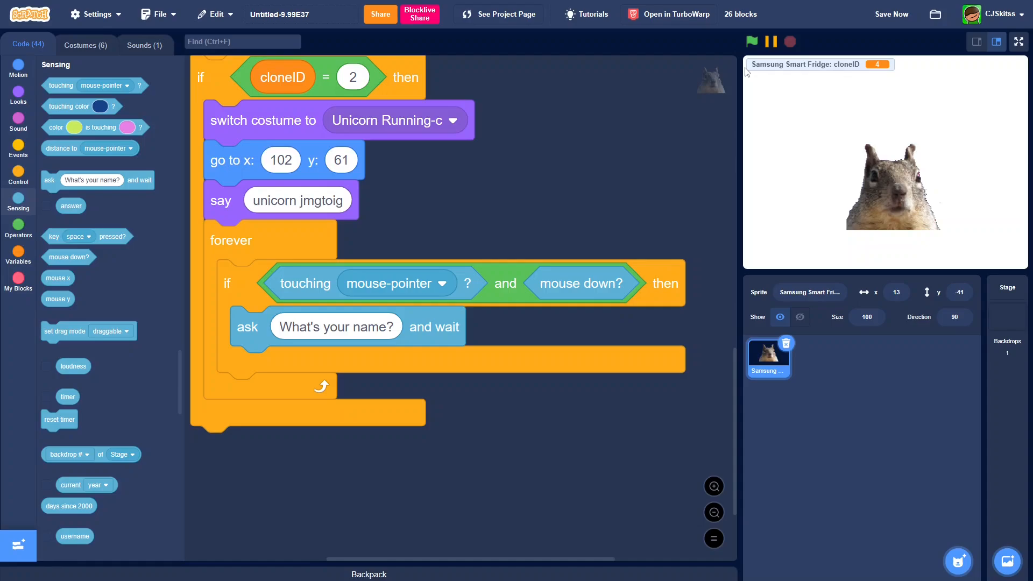
click(751, 41)
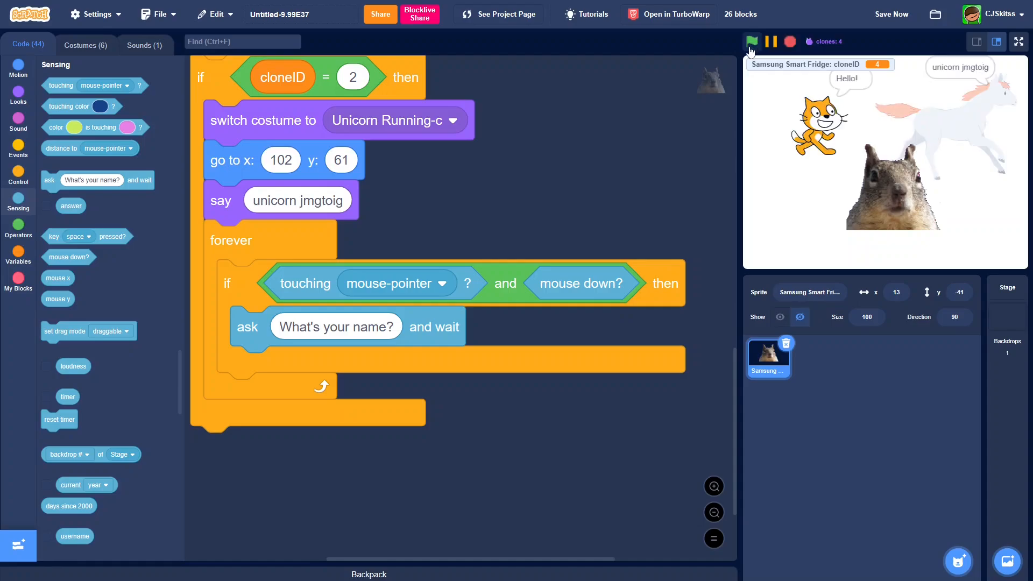
mouse_move(750, 53)
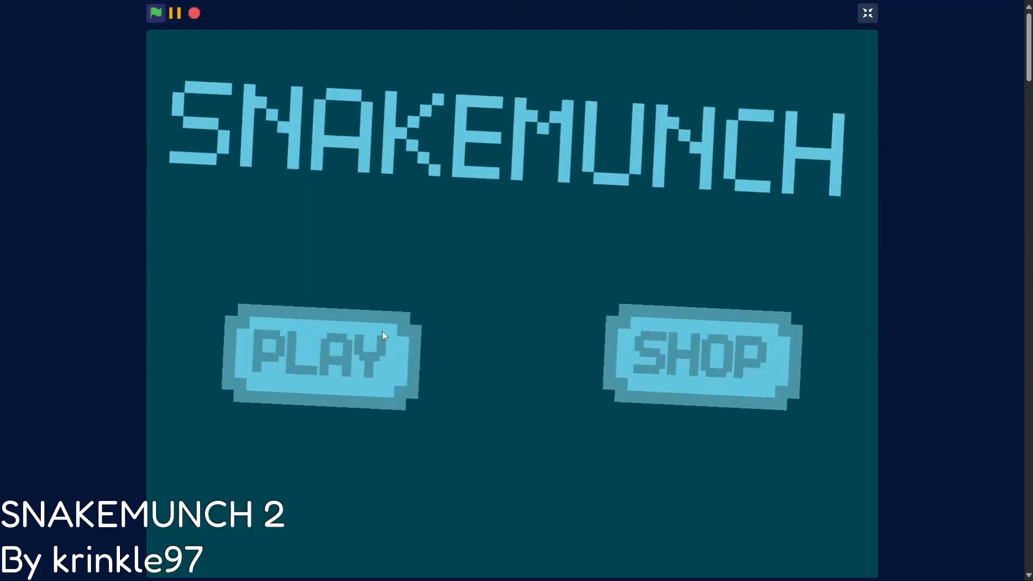
click(322, 357)
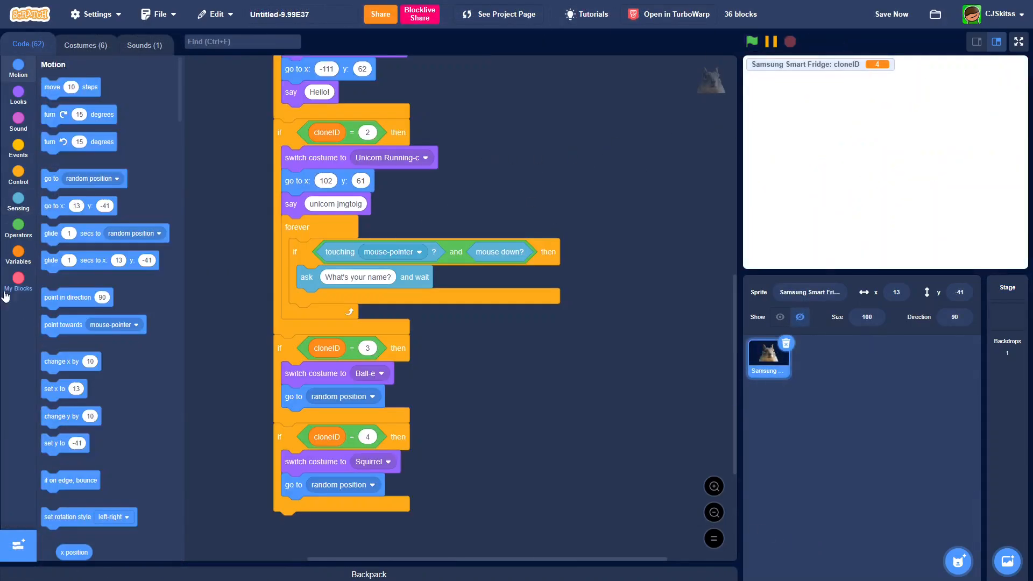
Hide the cloneID monitor and save the project with all four clone branches.
click(19, 256)
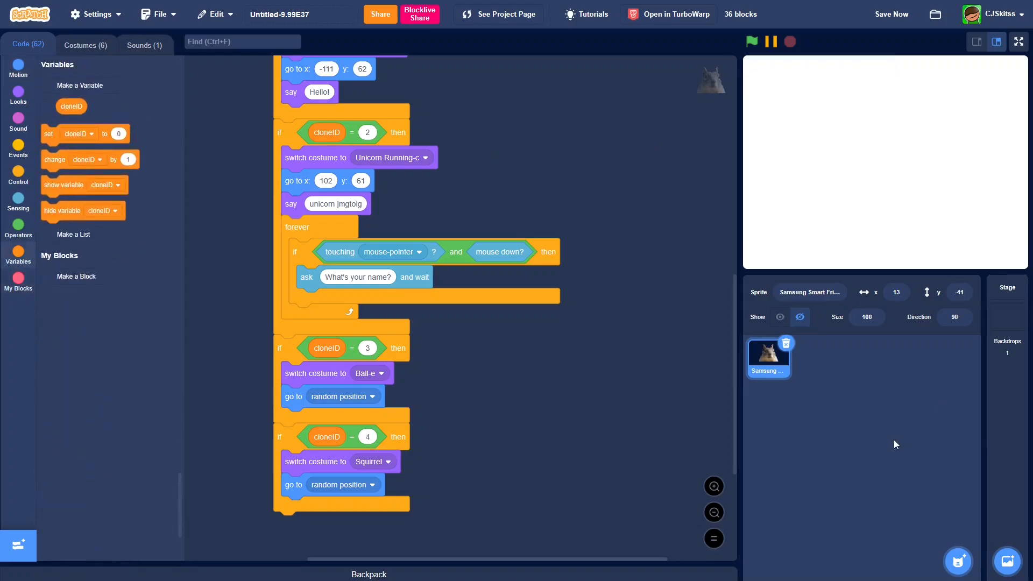
mouse_move(861, 390)
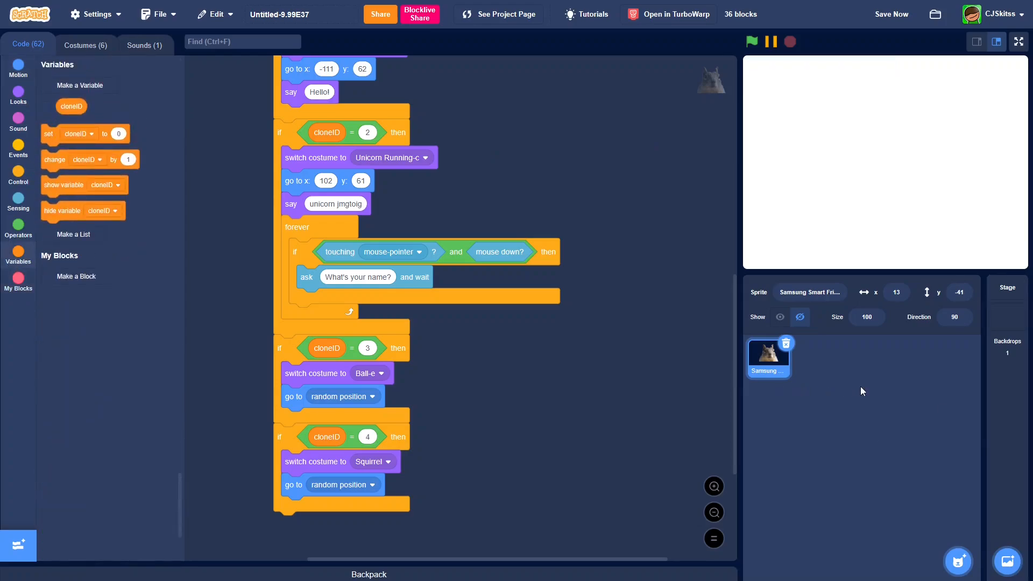
click(891, 14)
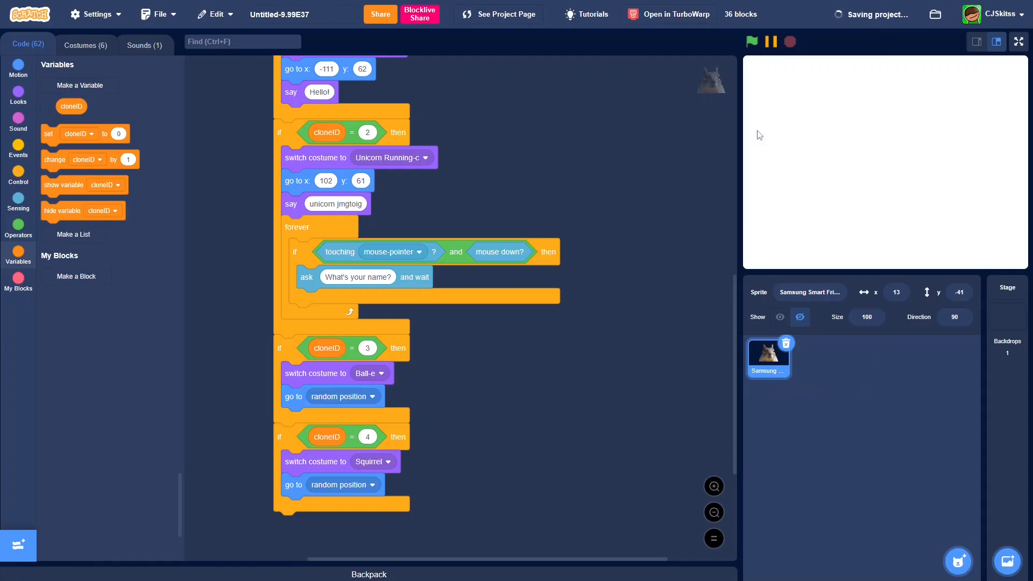
mouse_move(574, 322)
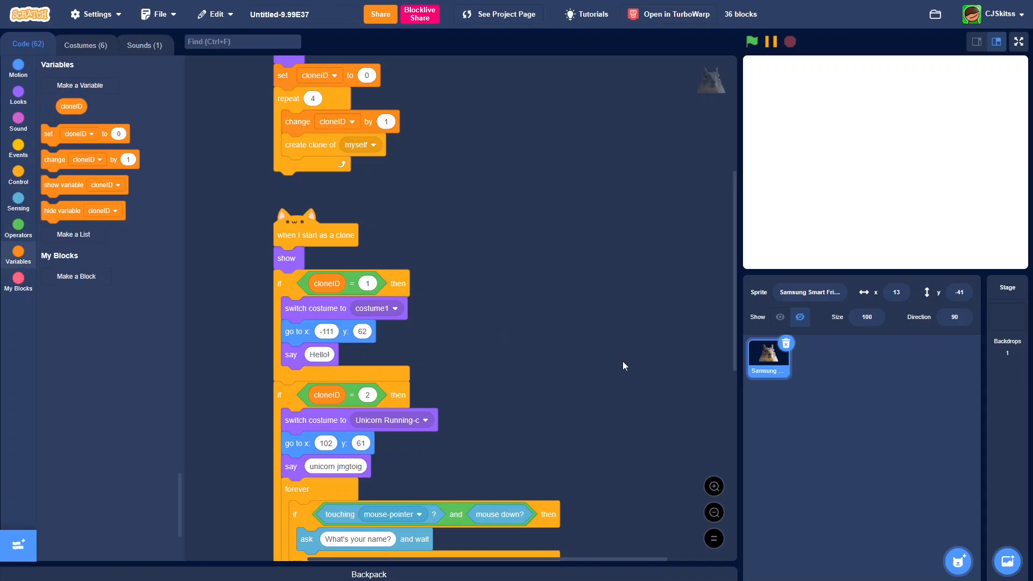
mouse_move(515, 490)
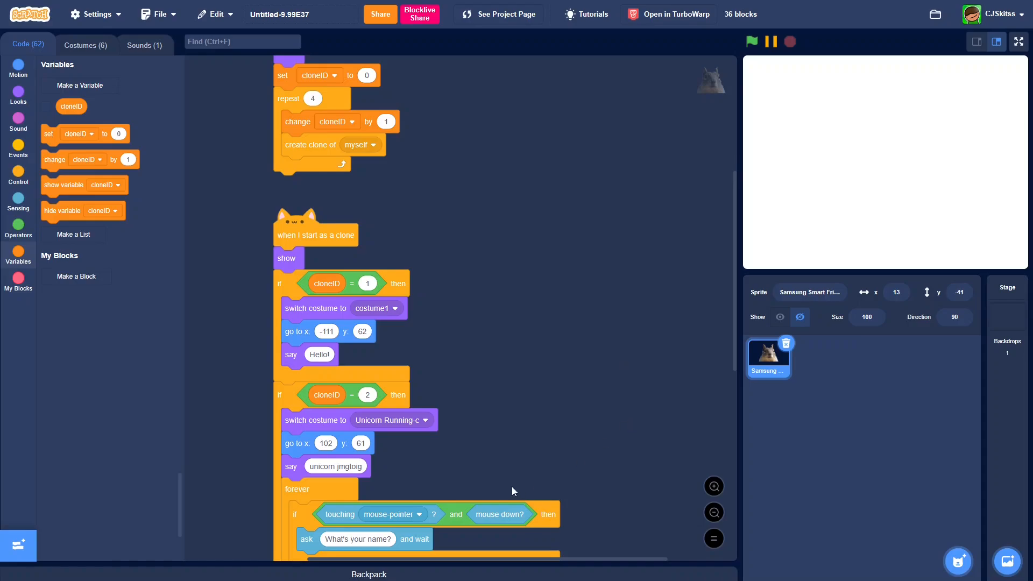
mouse_move(617, 389)
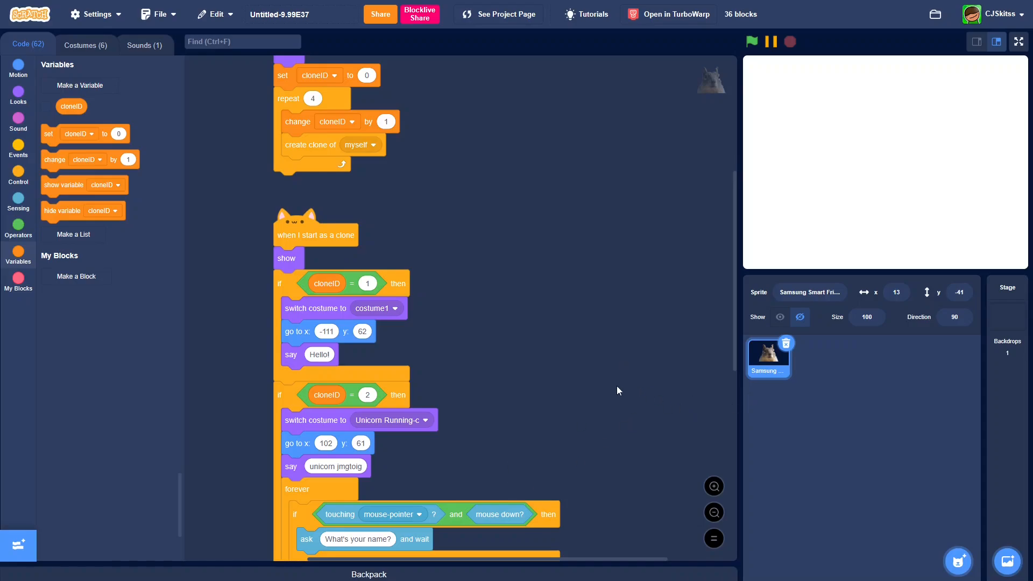